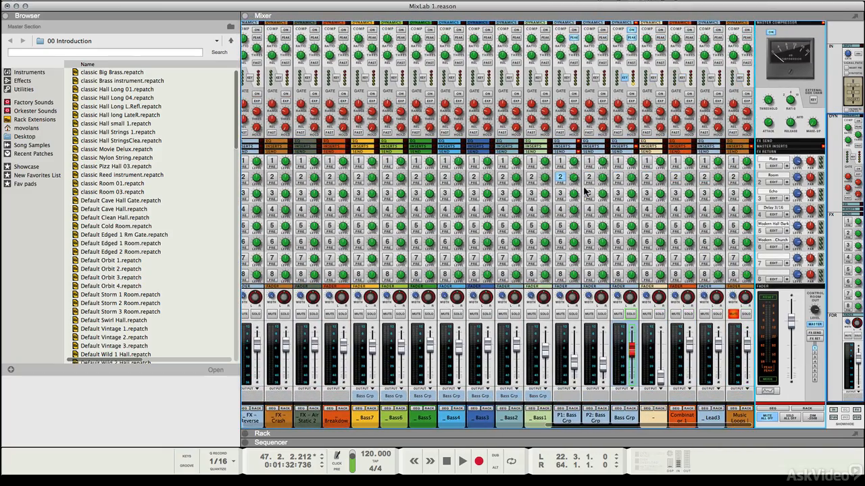
mouse_move(583, 193)
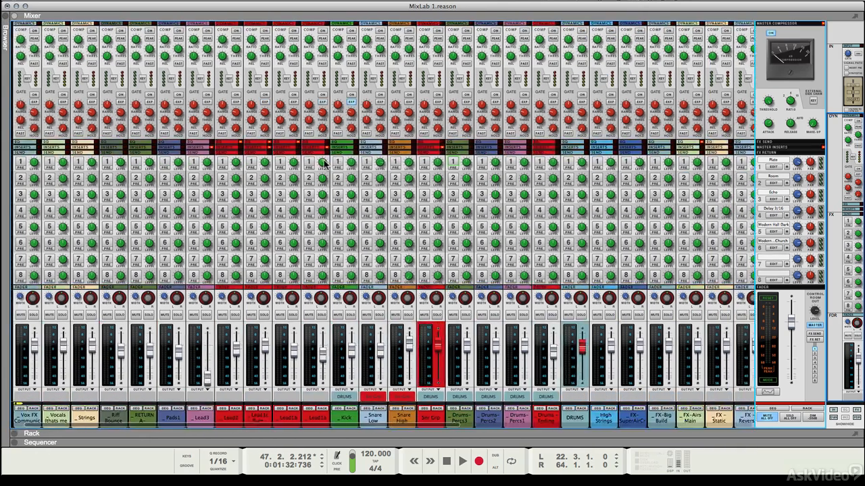
scroll(right, 3)
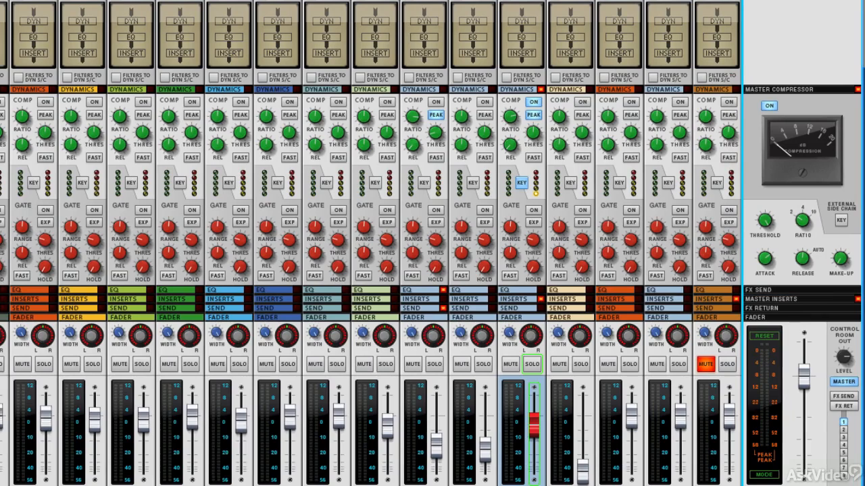
mouse_move(755, 273)
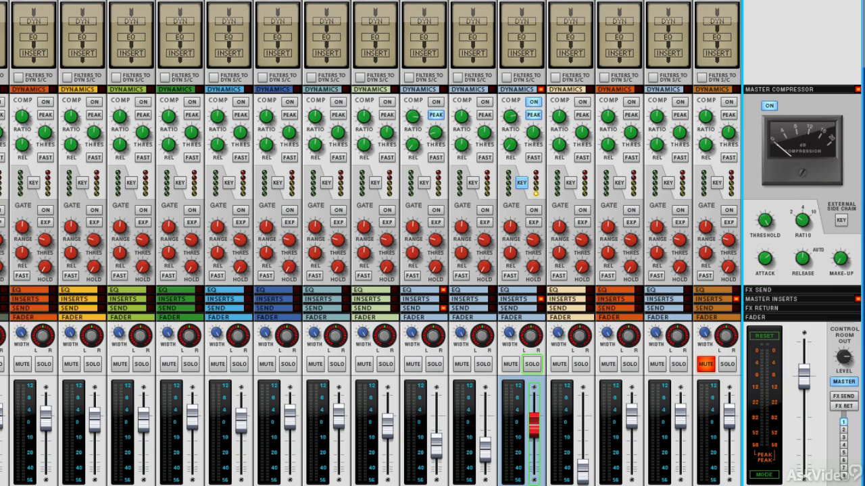
mouse_move(839, 259)
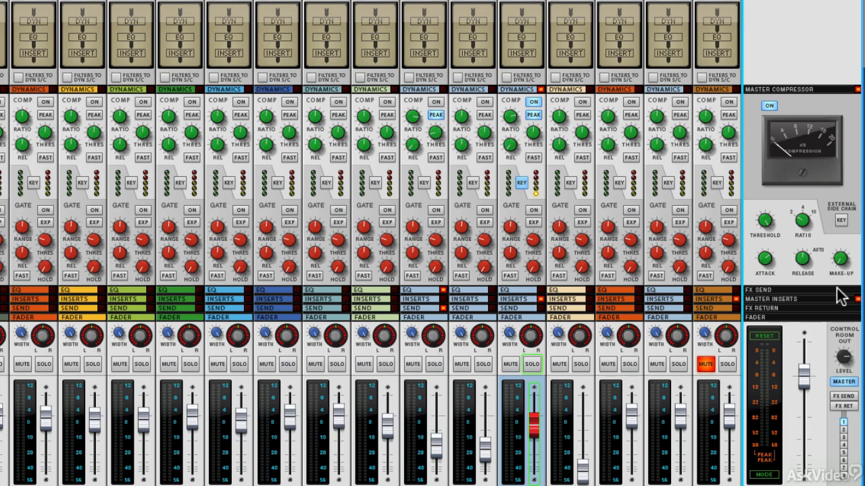
mouse_move(794, 466)
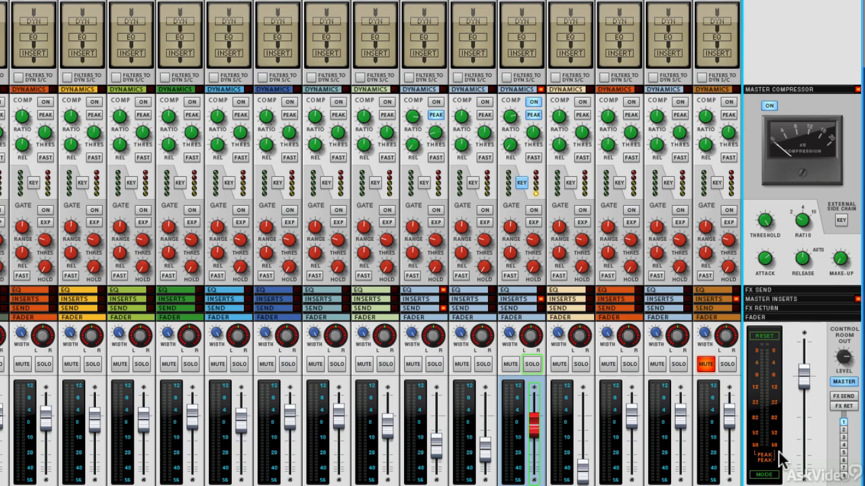
mouse_move(797, 476)
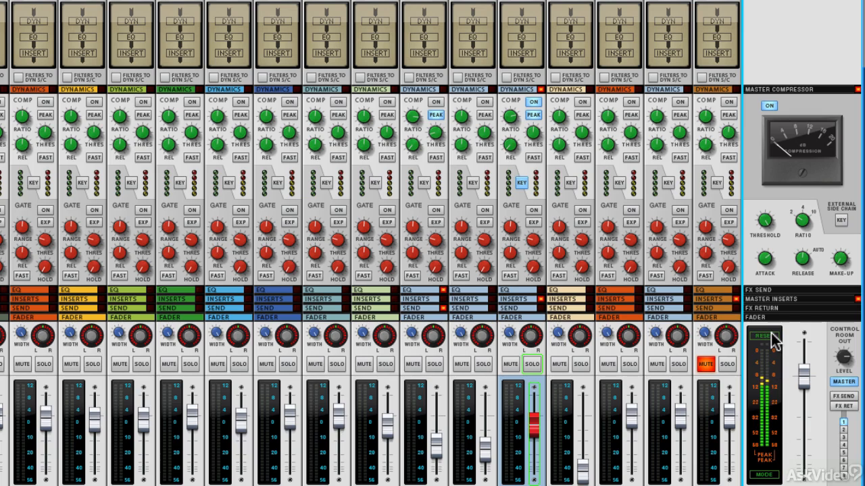
mouse_move(849, 278)
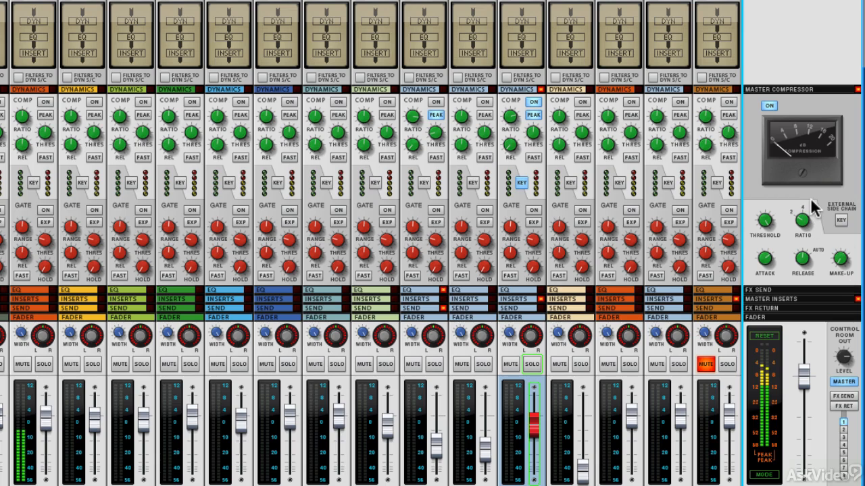
mouse_move(791, 256)
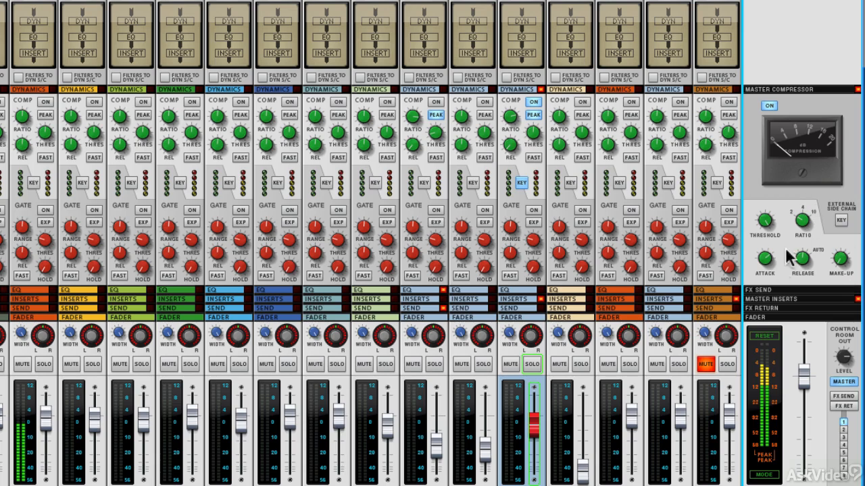
mouse_move(764, 257)
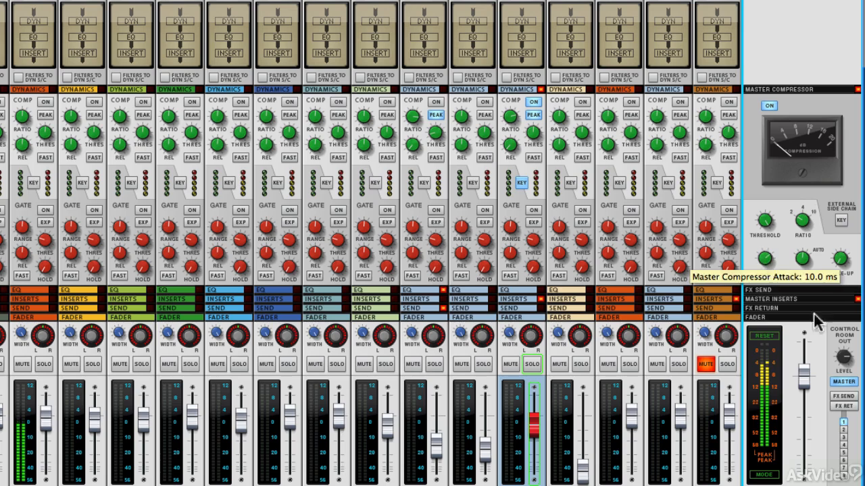
mouse_move(800, 260)
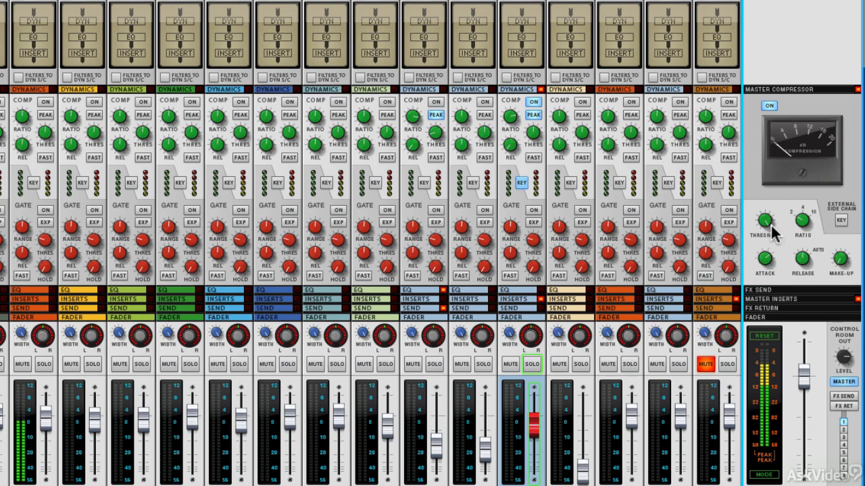
mouse_move(764, 223)
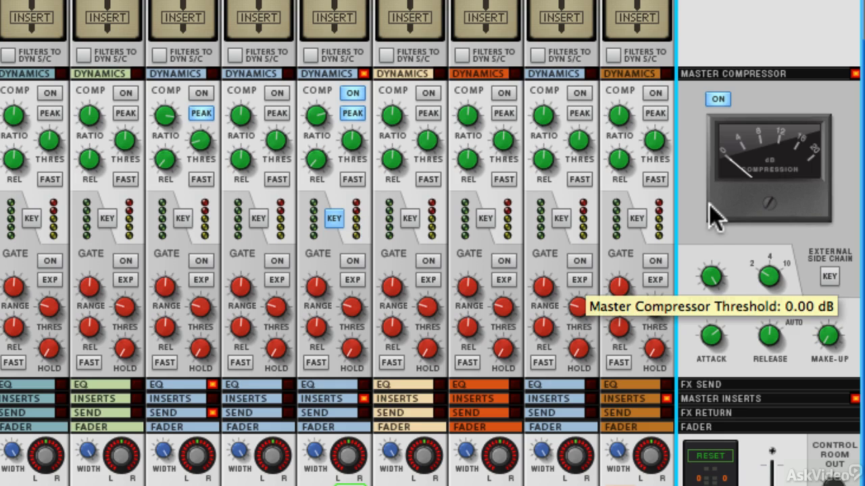
mouse_move(712, 284)
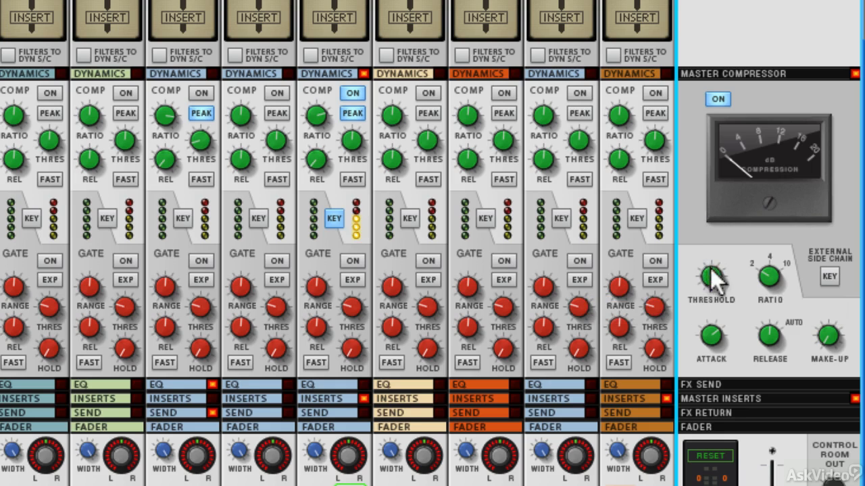
Pull the master compressor threshold from 0 dB down to about -13.5 dB for gain reduction on the mix.
drag(711, 276, 711, 311)
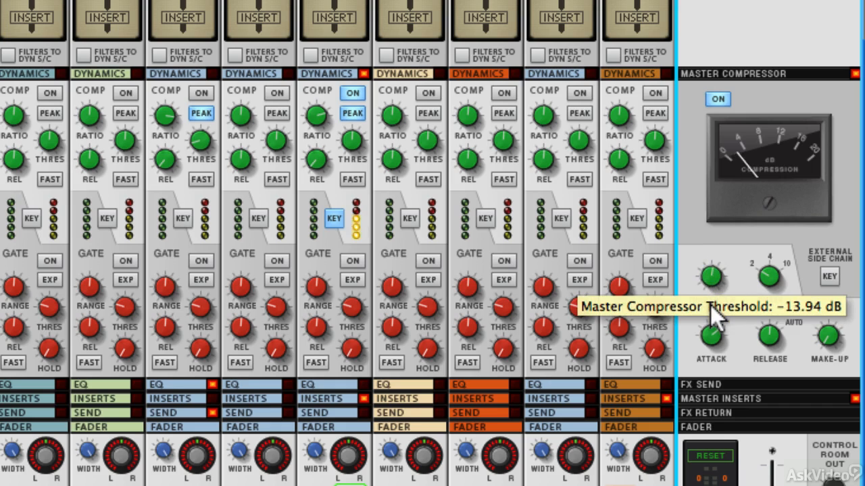
drag(711, 277, 711, 273)
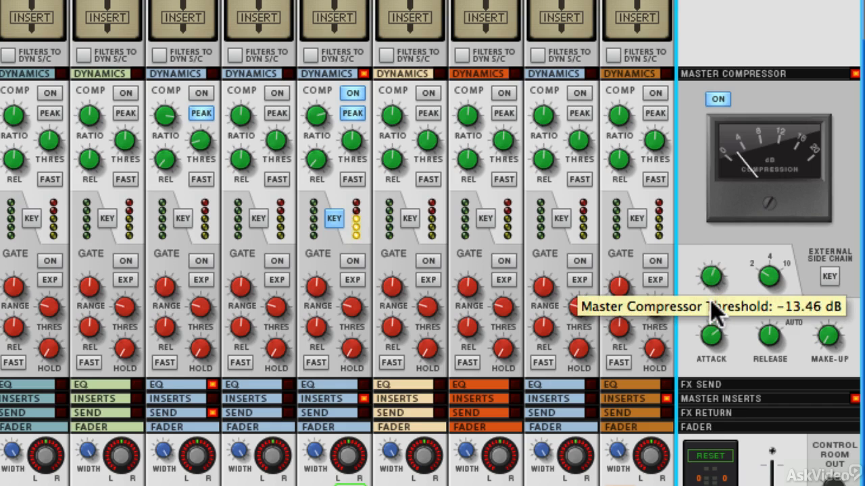